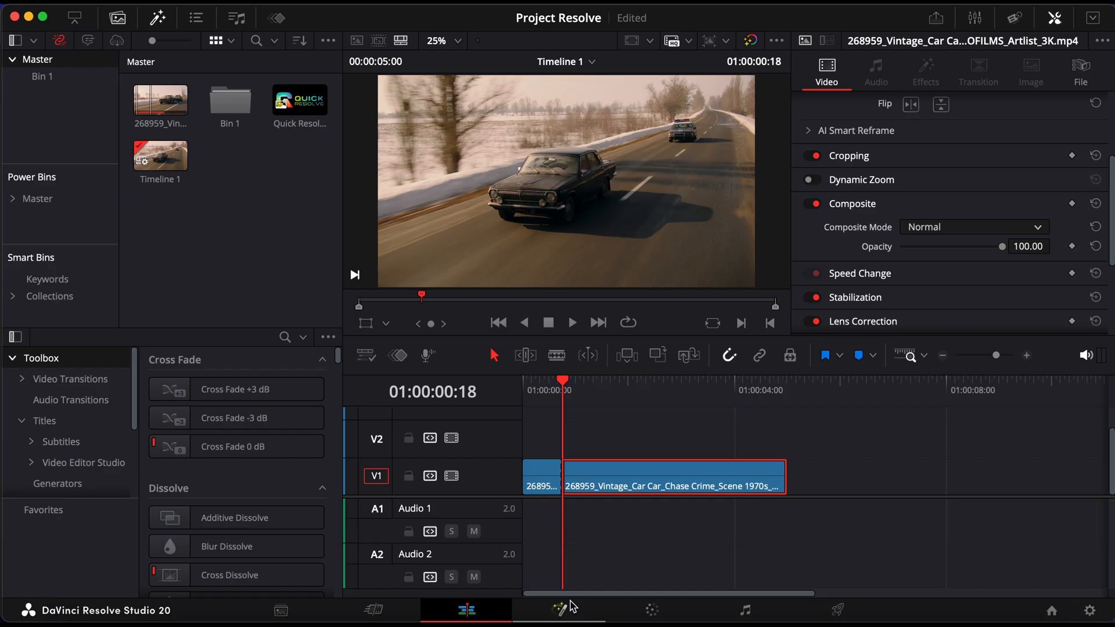
Switch to the Fusion page to composite the car chase clip with nodes
{"action": "left_click", "coordinate": [560, 610]}
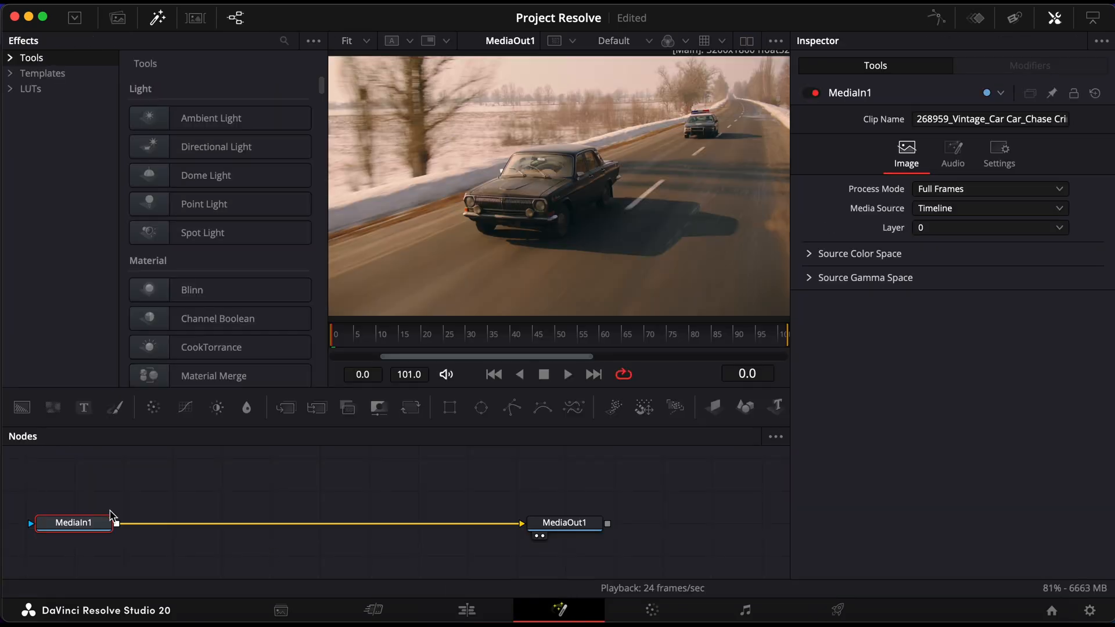
Add a Tracker node through the Select Tool search for 'track'
{"action": "key", "text": "shift+space"}
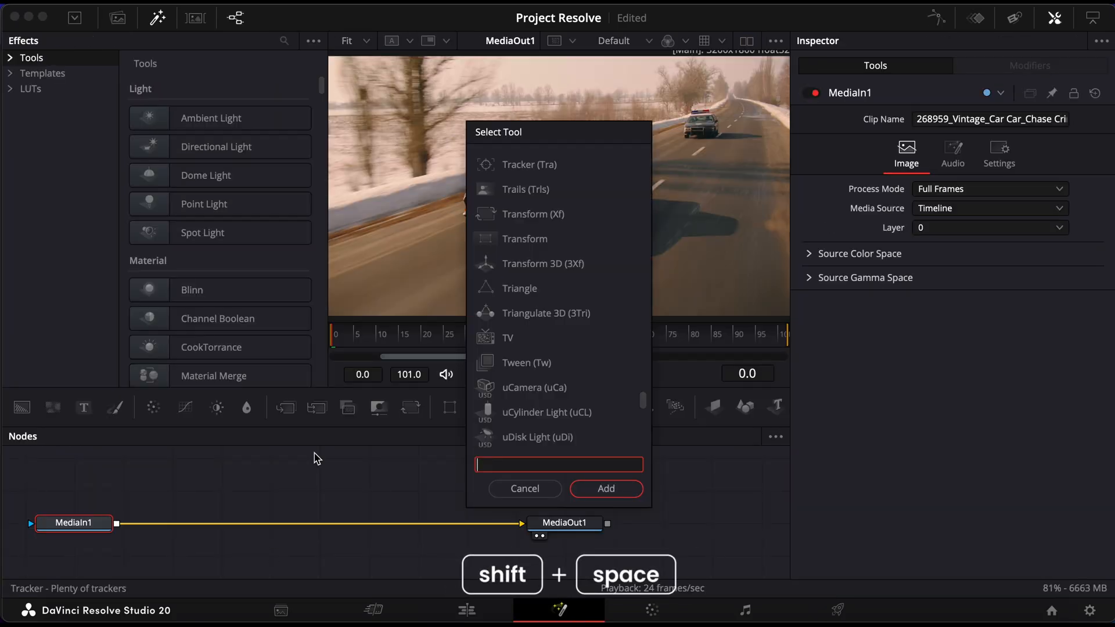
{"action": "type", "text": "track"}
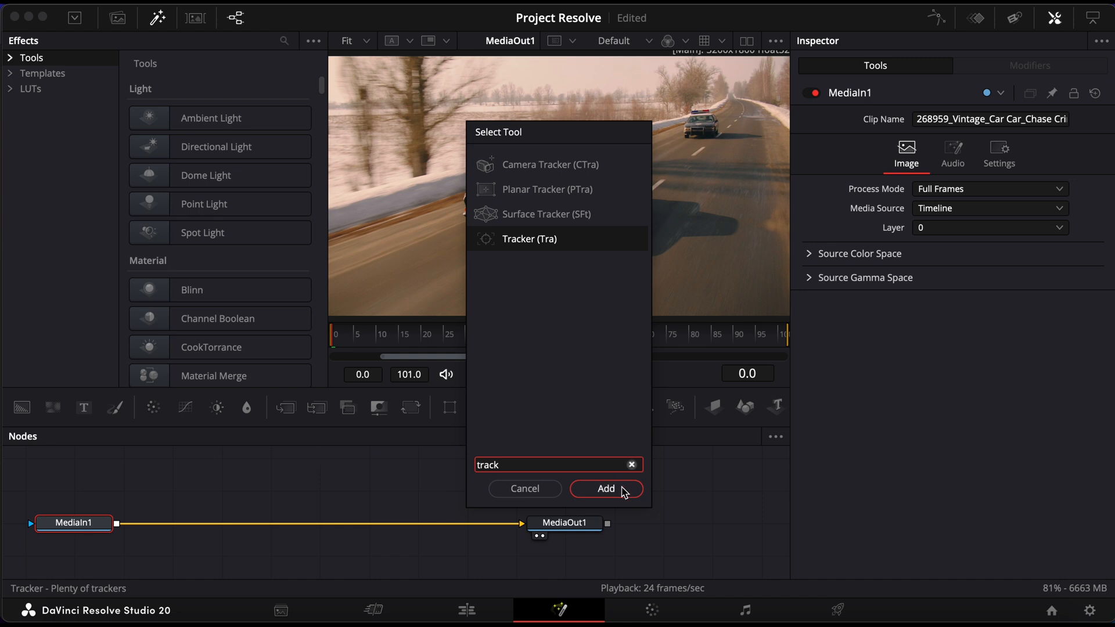
{"action": "left_click", "coordinate": [605, 488]}
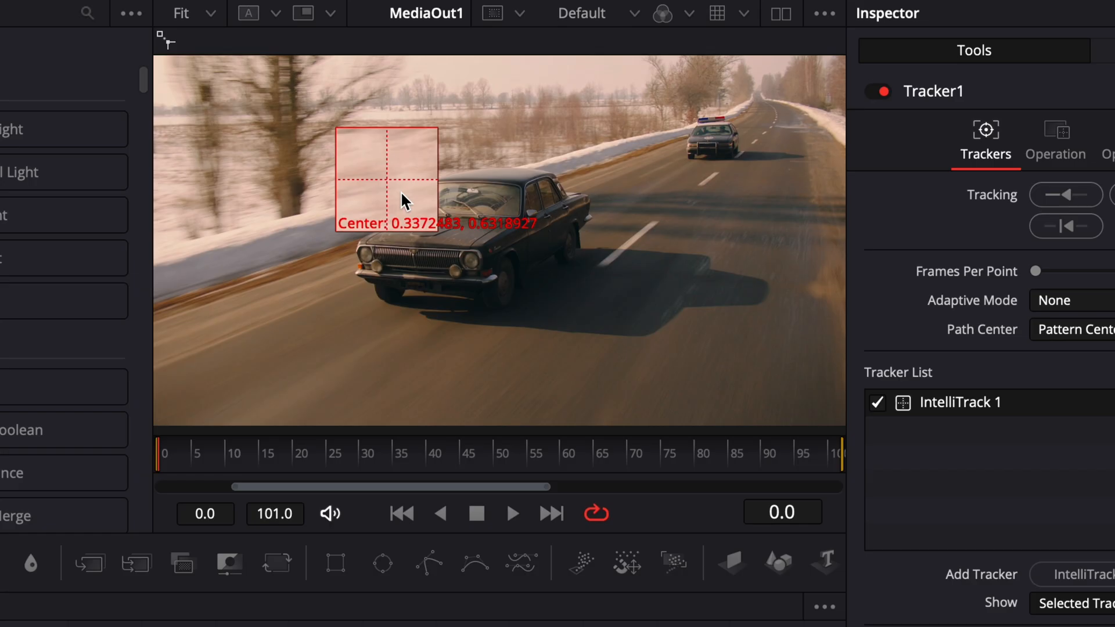
Drag the IntelliTrack 1 pattern box onto the front of the black car
{"action": "left_click_drag", "start_coordinate": [387, 177], "coordinate": [483, 252]}
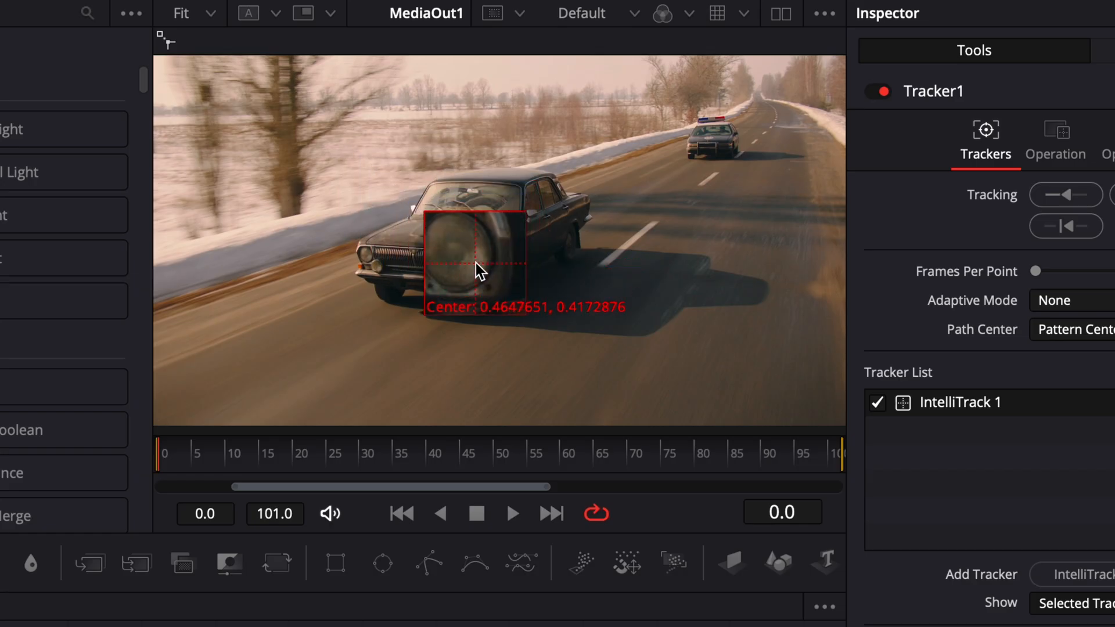
{"action": "left_click_drag", "start_coordinate": [484, 270], "coordinate": [472, 263]}
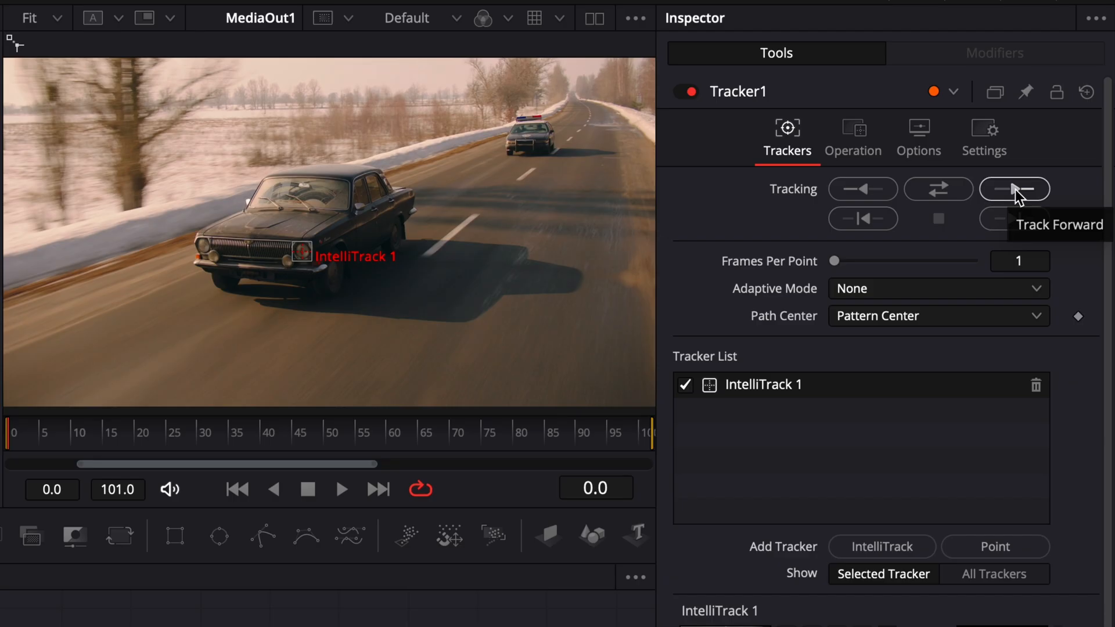
Track the pattern forward through all 101 frames
{"action": "left_click", "coordinate": [1014, 189]}
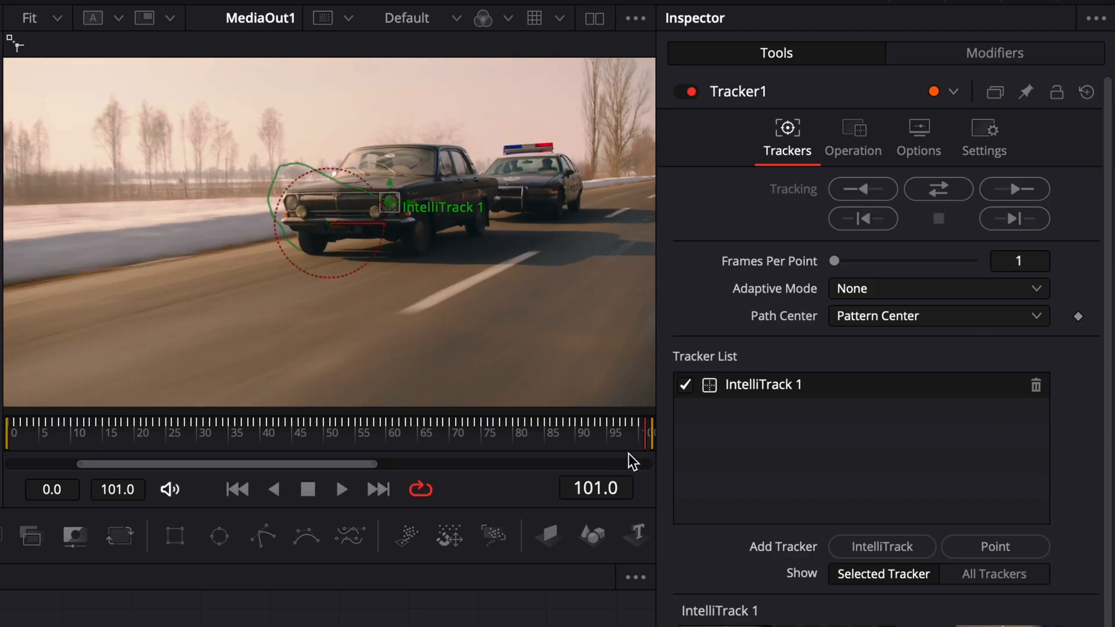
{"action": "left_click", "coordinate": [68, 431]}
{"action": "type", "text": "text+"}
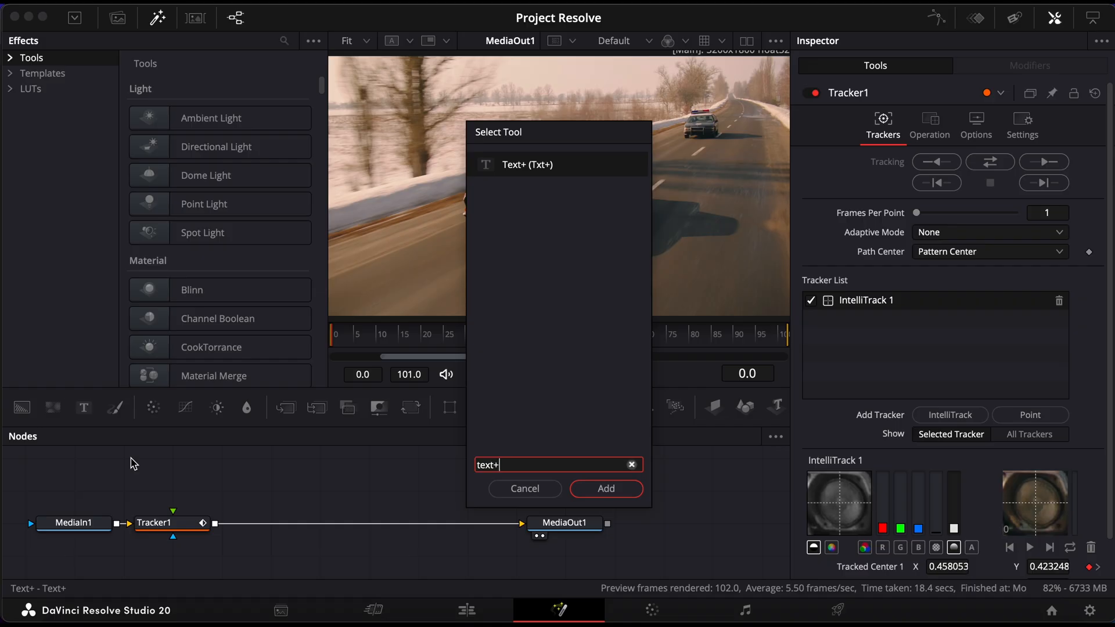
Add a Text+ node into Tracker1's foreground input and type SUSPECT
{"action": "left_click", "coordinate": [605, 489]}
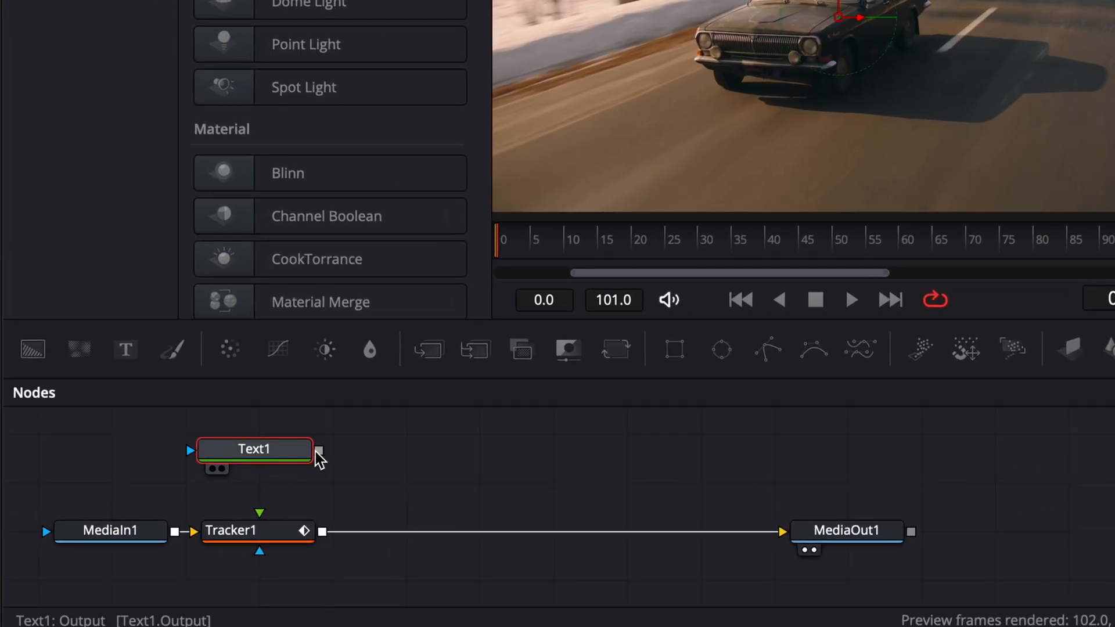
{"action": "left_click_drag", "start_coordinate": [317, 456], "coordinate": [260, 529]}
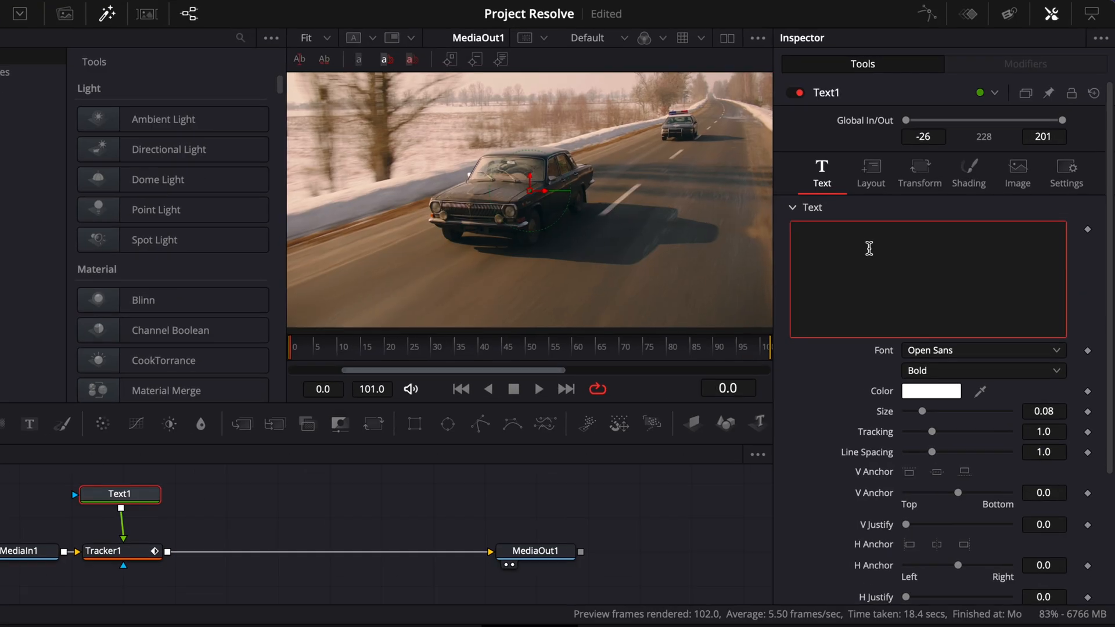
{"action": "type", "text": "SUSPECT"}
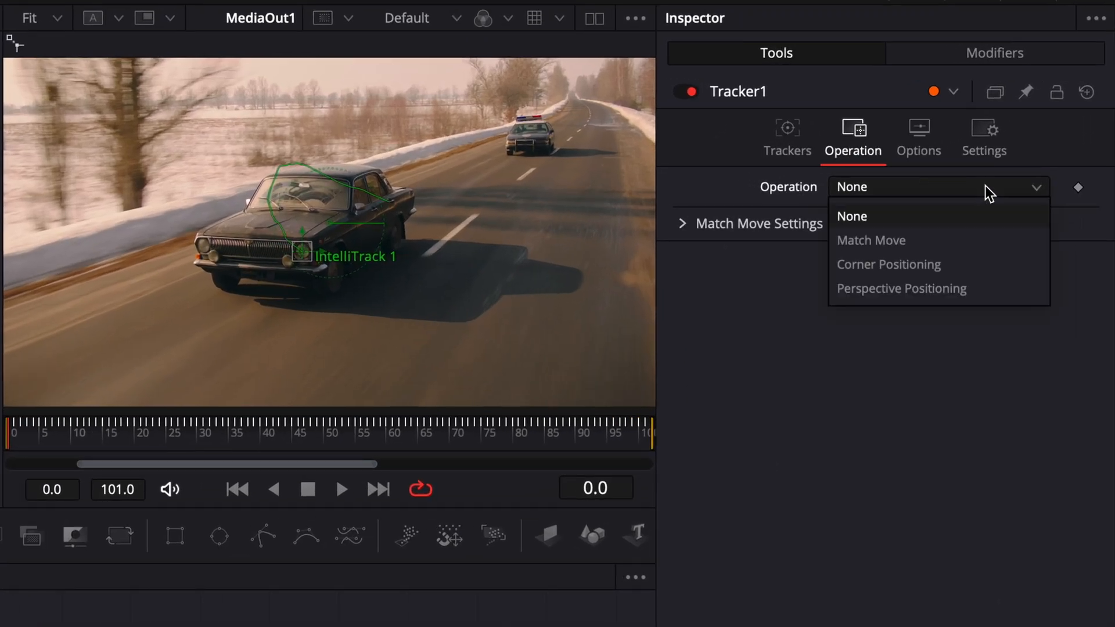
Set Tracker1's Operation to Match Move so SUSPECT follows the car
{"action": "left_click", "coordinate": [871, 240]}
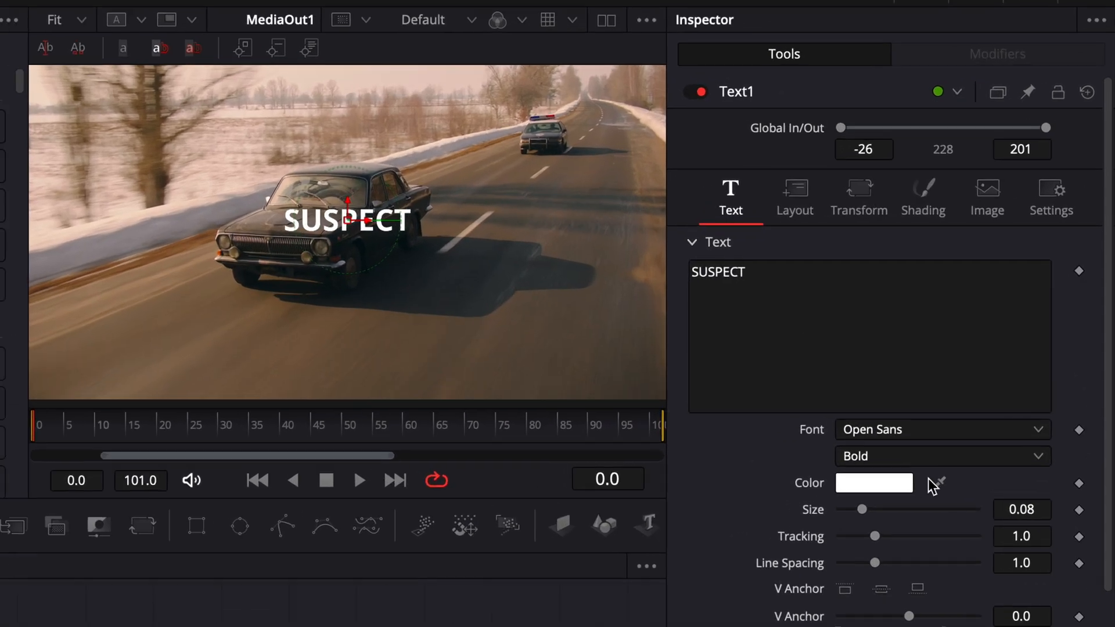
Show the Layout settings for the SUSPECT Text1 node in the Inspector
{"action": "left_click", "coordinate": [794, 198]}
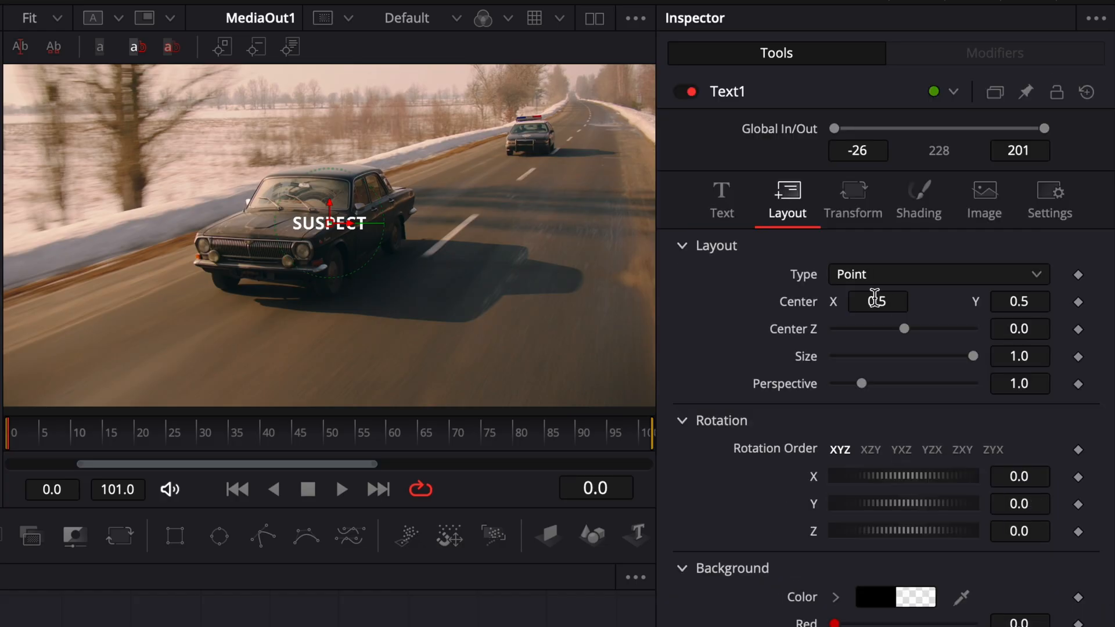